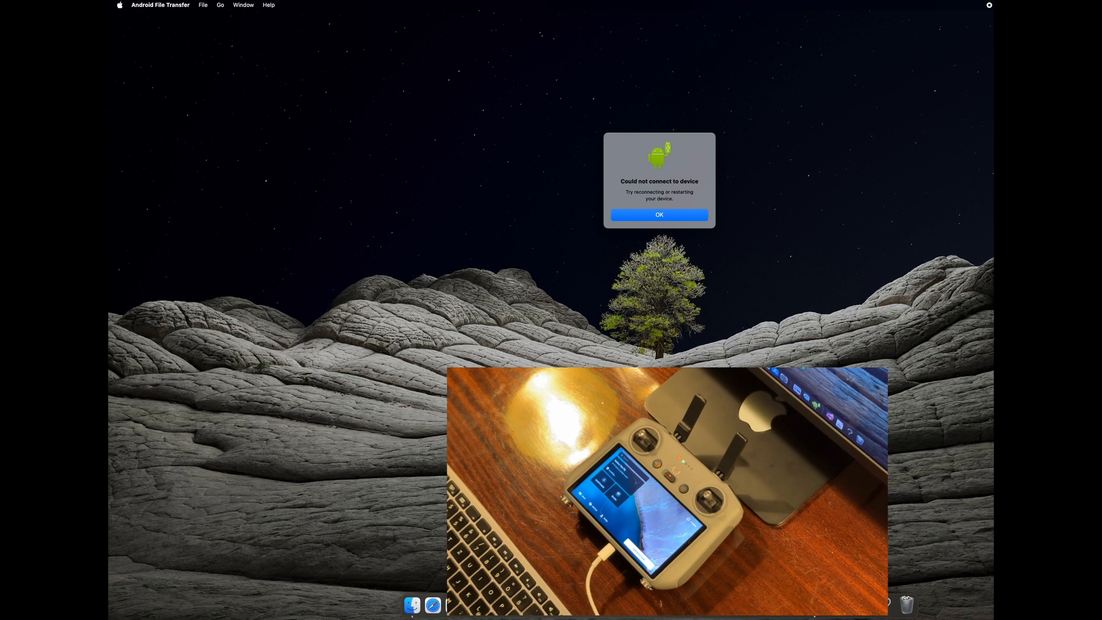
mouse_move(471, 153)
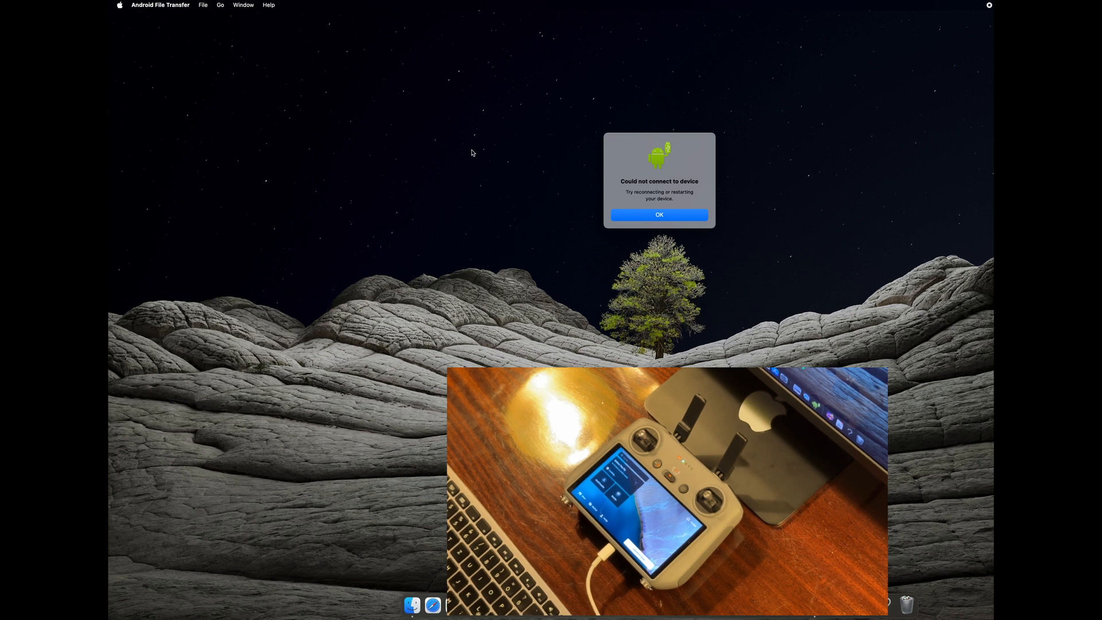
mouse_move(689, 162)
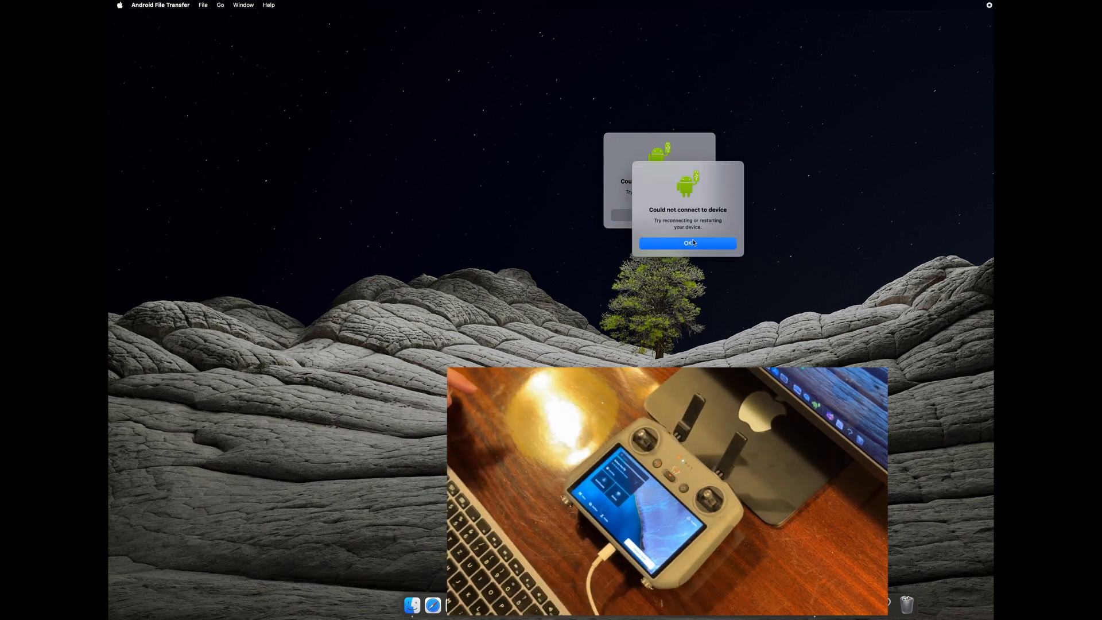
Dismiss the device connection error and go to 'View all in Download Center' from DJI Support
left_click(687, 244)
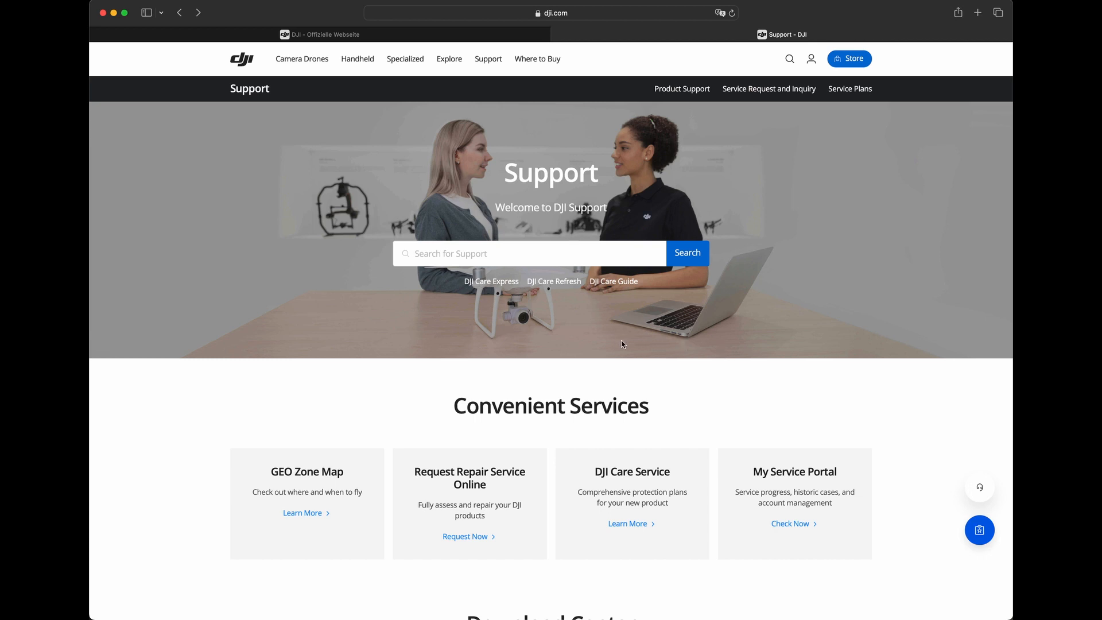
scroll("down", 3)
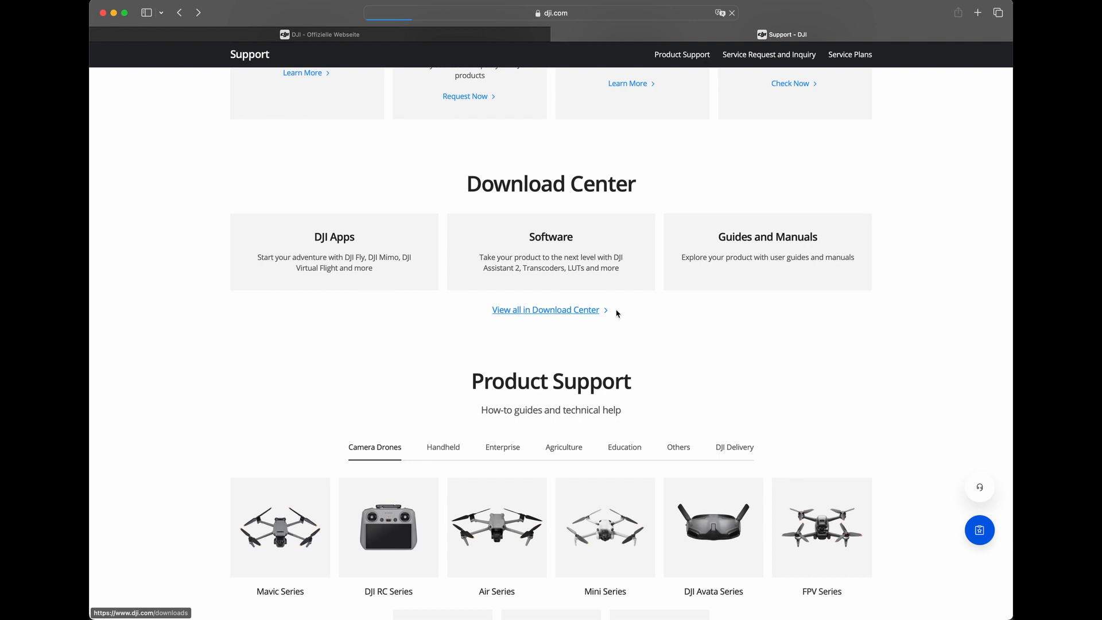
left_click(545, 309)
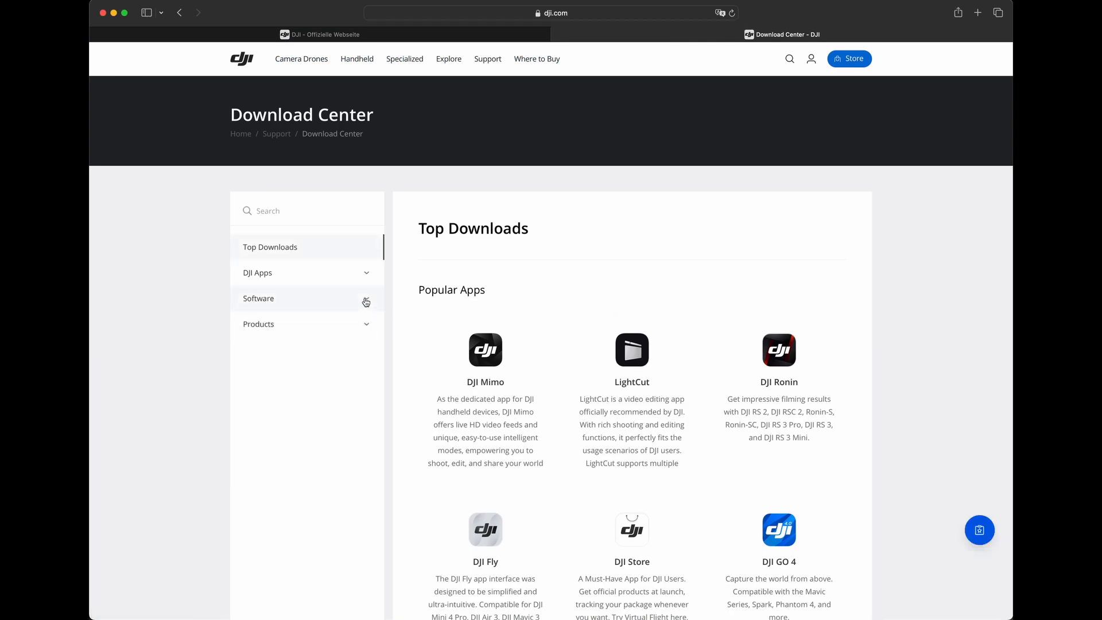
Expand Software > DJI Assistant 2 Series and select DJI Assistant 2 (Consumer Drones Series)
left_click(258, 298)
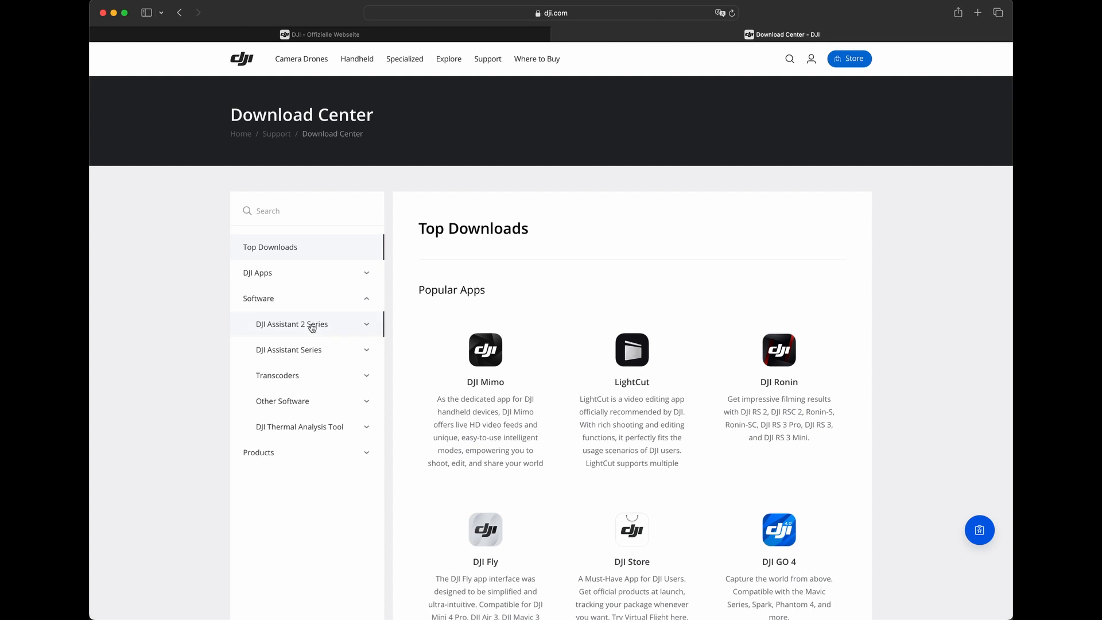
left_click(291, 324)
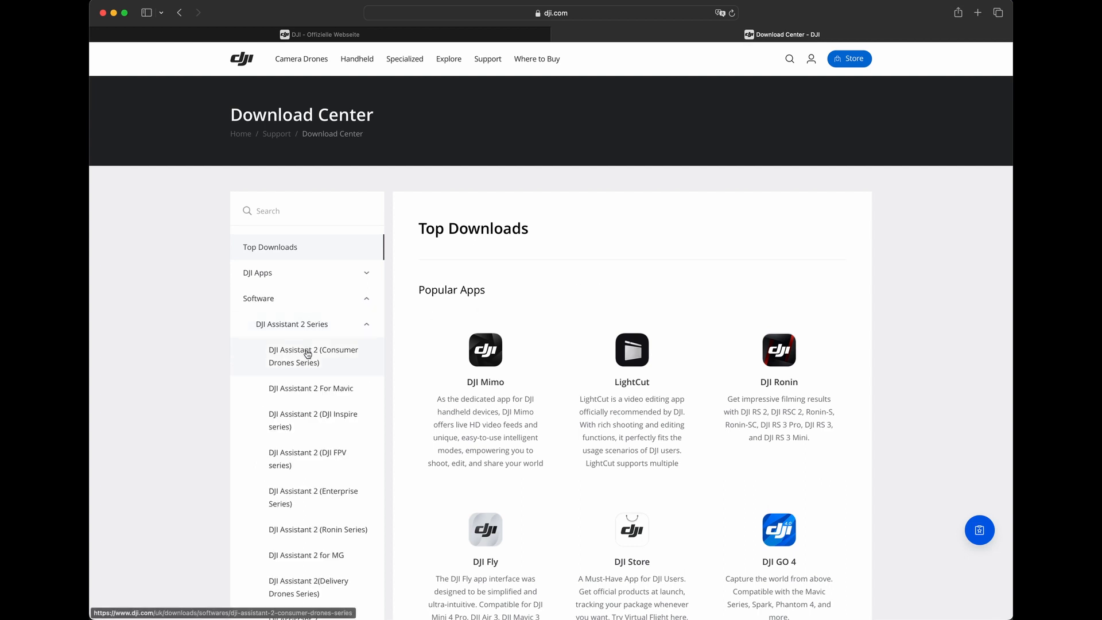
left_click(314, 356)
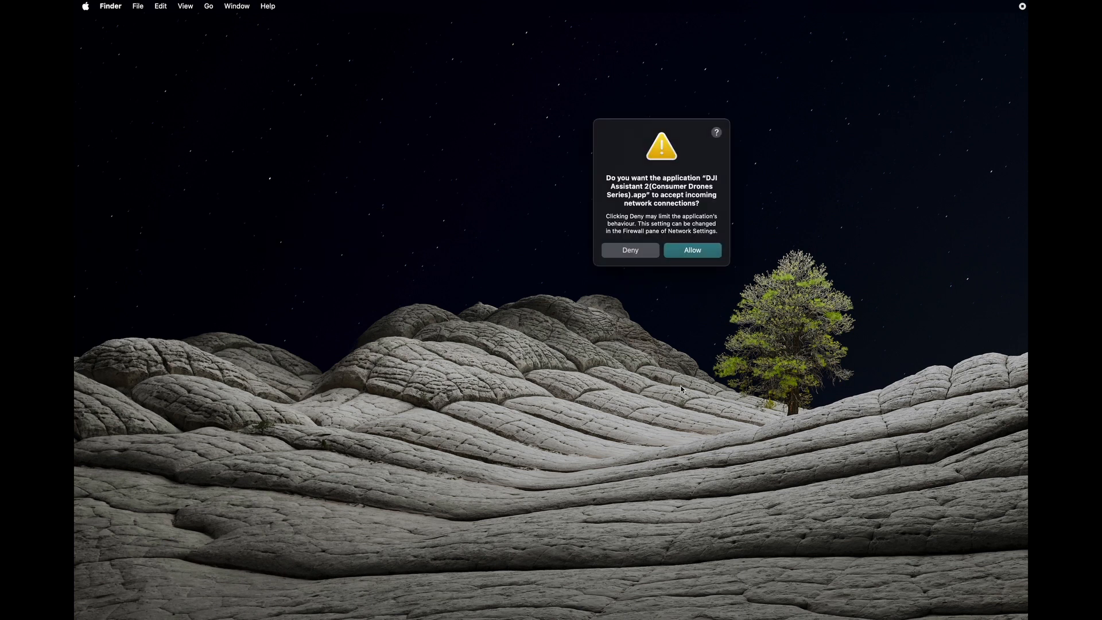
Allow DJI Assistant 2 incoming network connections on the firewall prompt
left_click(691, 251)
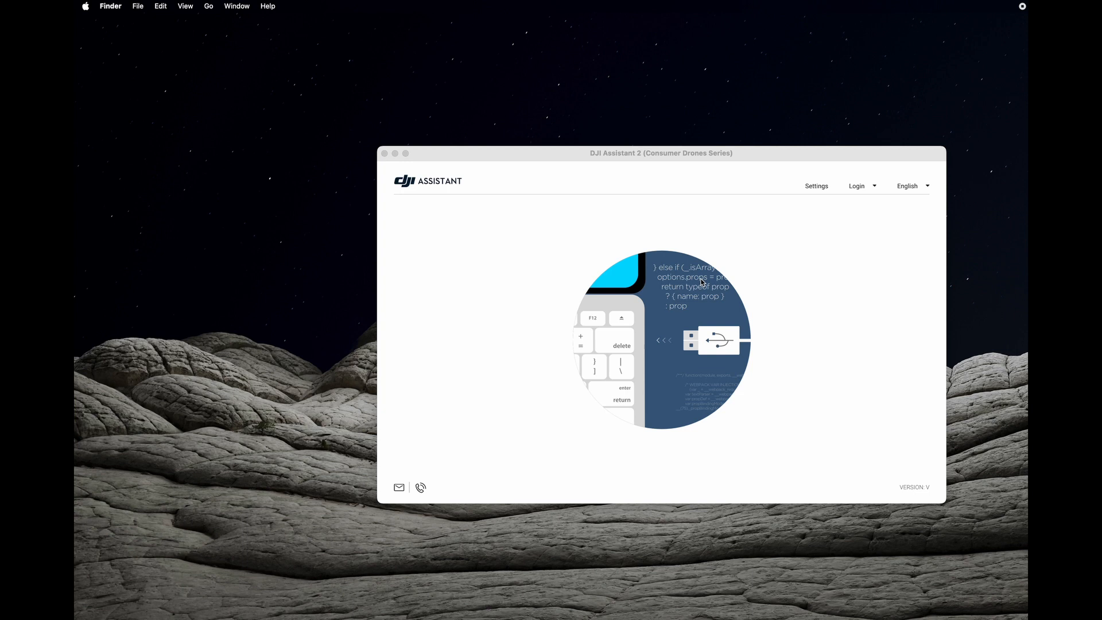